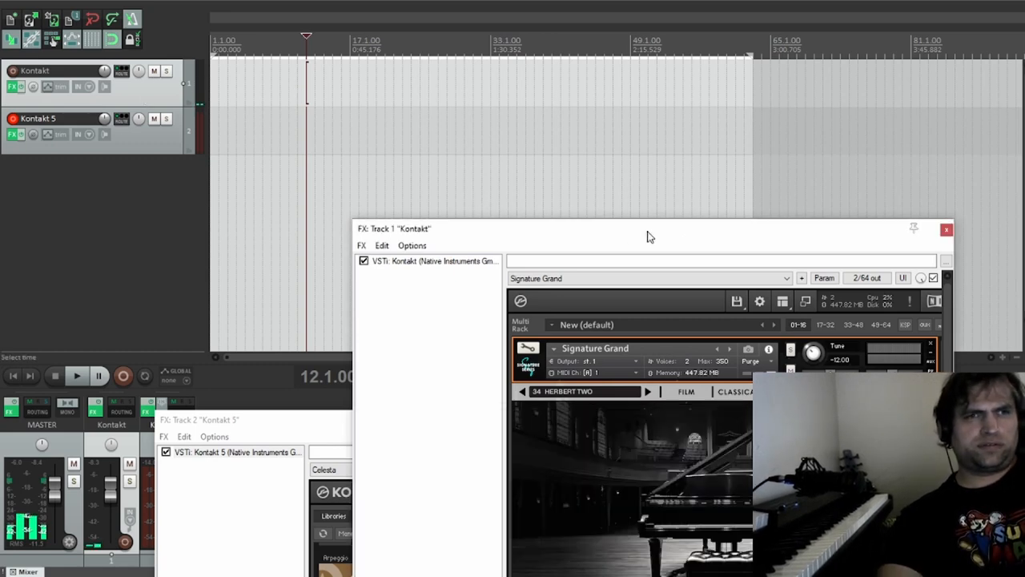
Move the Track 1 Kontakt Signature Grand window up toward the top of the arrange view.
{"action": "left_click_drag", "start_coordinate": [649, 237], "coordinate": [537, 183]}
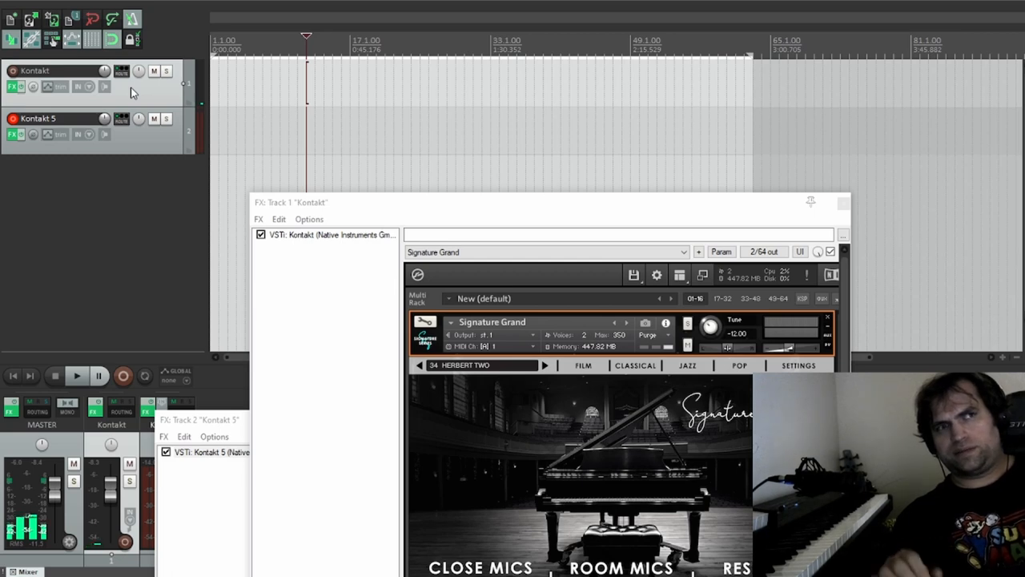
{"action": "mouse_move", "coordinate": [147, 92]}
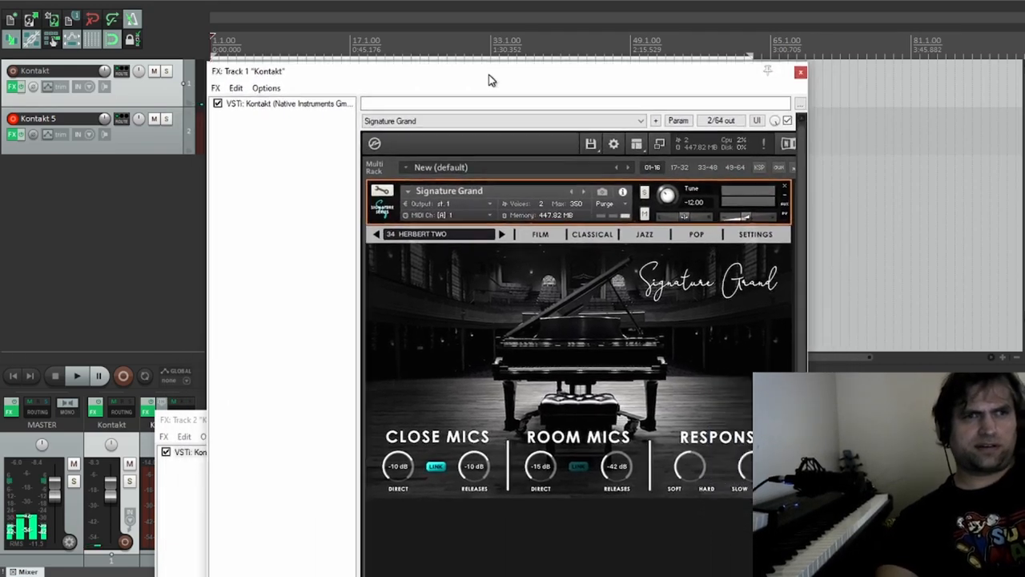
Shift the Track 1 Kontakt window by its title bar clear of the track lanes.
{"action": "left_click_drag", "start_coordinate": [492, 70], "coordinate": [446, 50]}
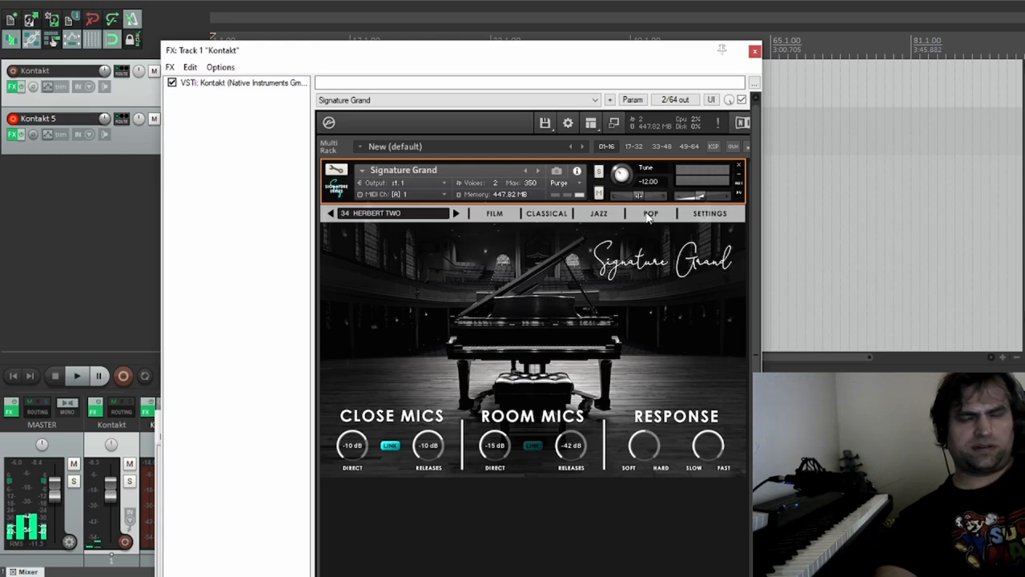
{"action": "mouse_move", "coordinate": [655, 189]}
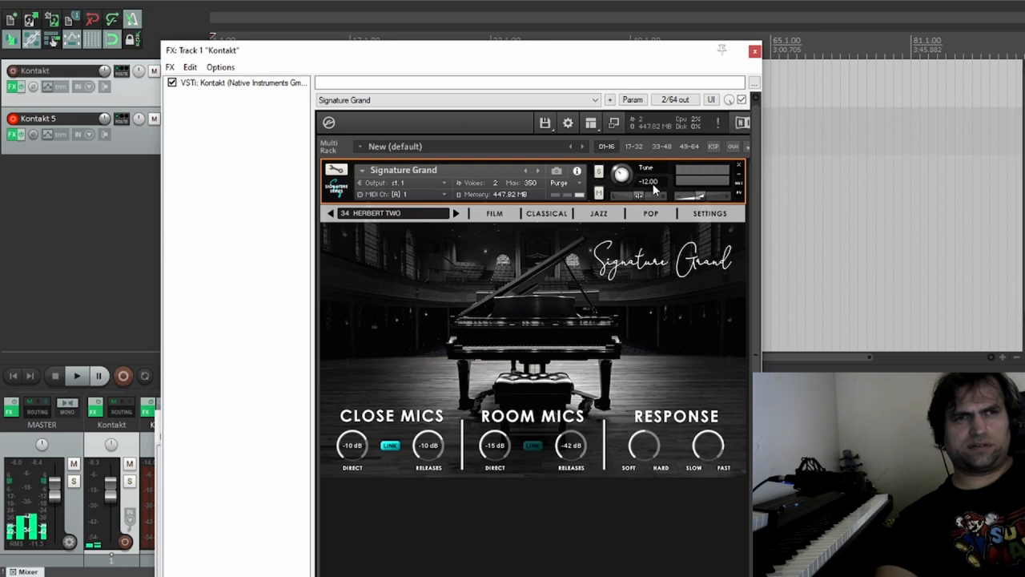
{"action": "mouse_move", "coordinate": [615, 260]}
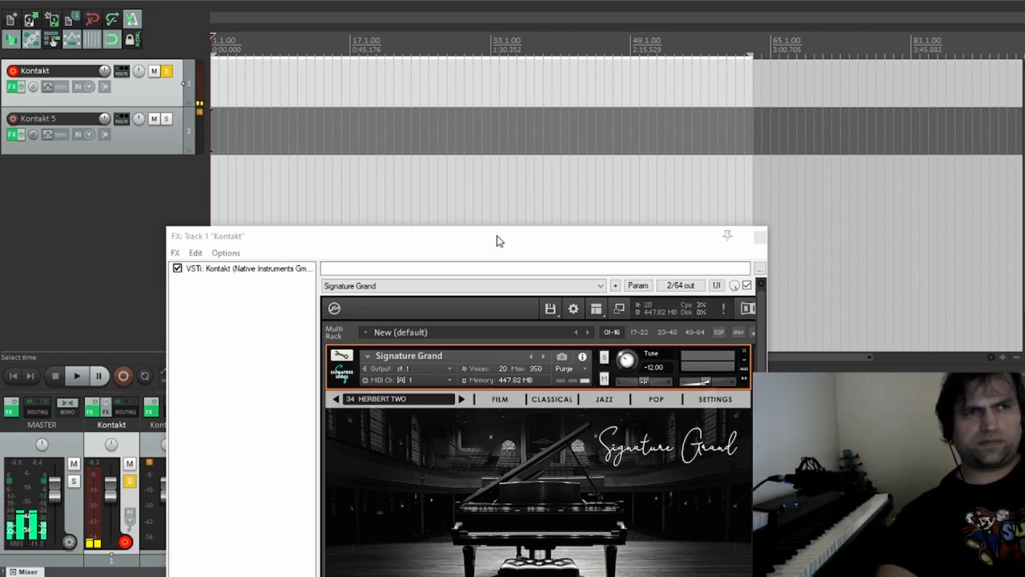
Reposition the plugin window so the master track's SketchCassette II effect shows.
{"action": "left_click_drag", "start_coordinate": [497, 235], "coordinate": [479, 193]}
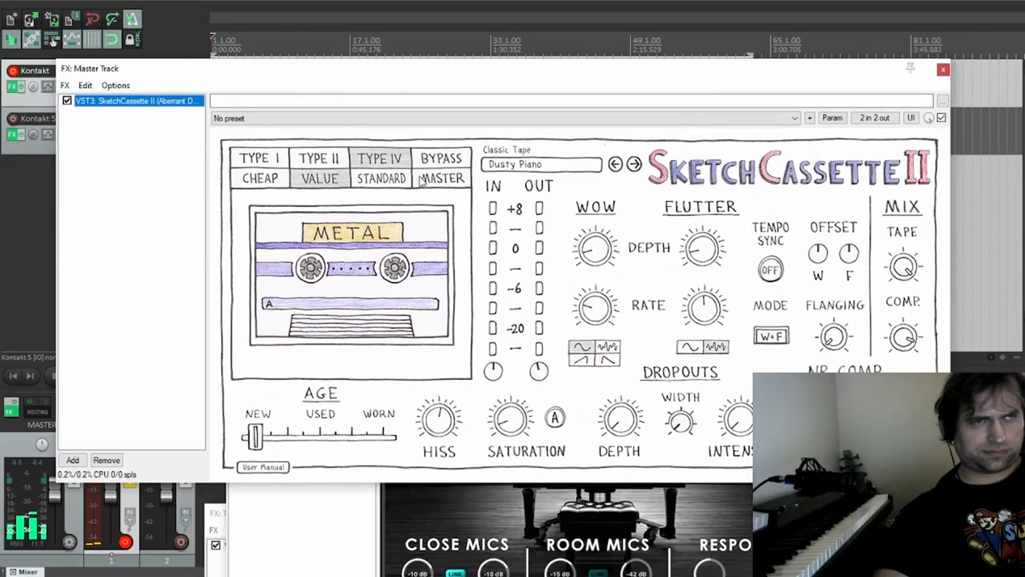
{"action": "mouse_move", "coordinate": [912, 83]}
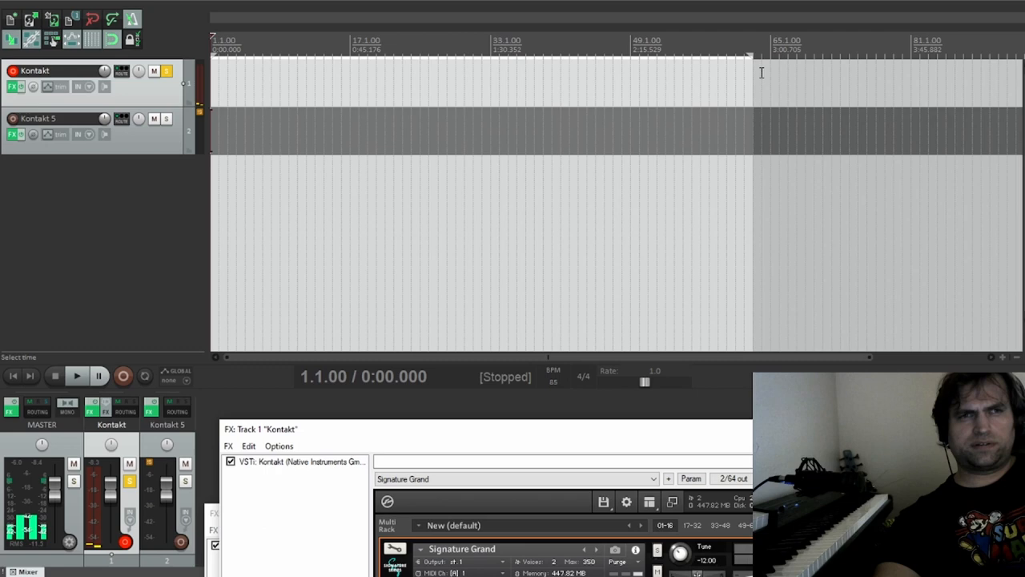
{"action": "mouse_move", "coordinate": [244, 84]}
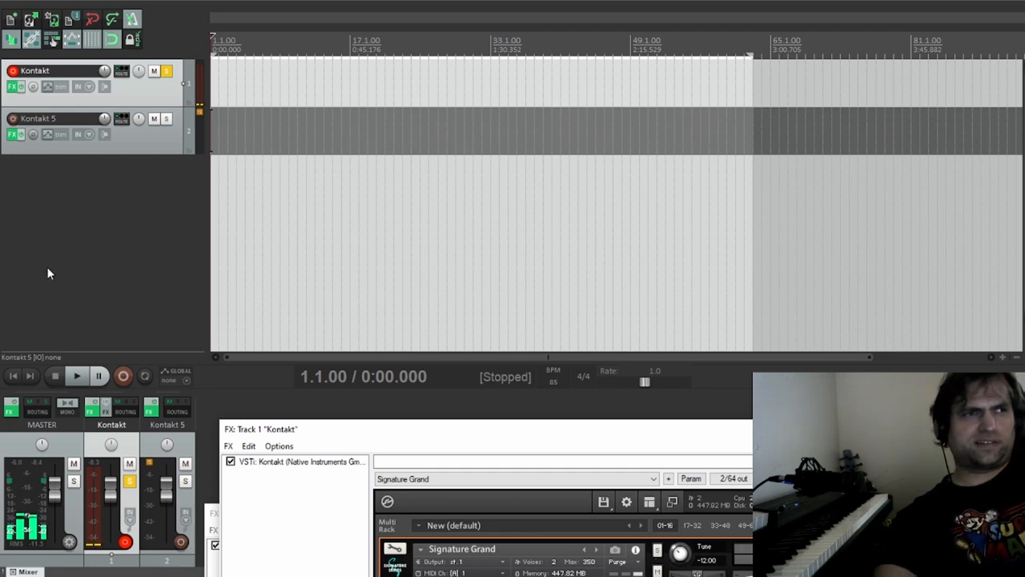
Enable the metronome from the main toolbar.
{"action": "left_click", "coordinate": [133, 18]}
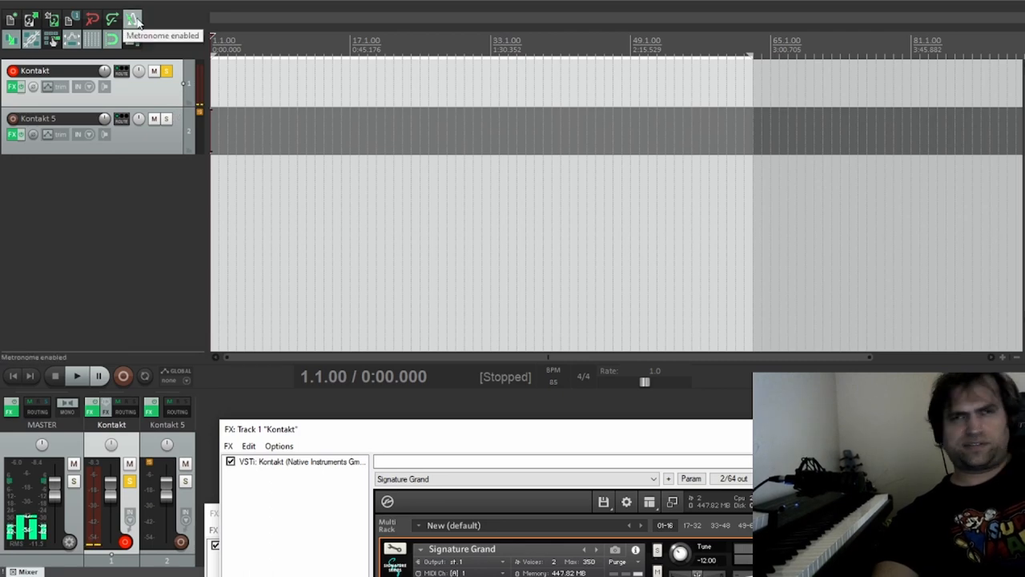
{"action": "mouse_move", "coordinate": [150, 26]}
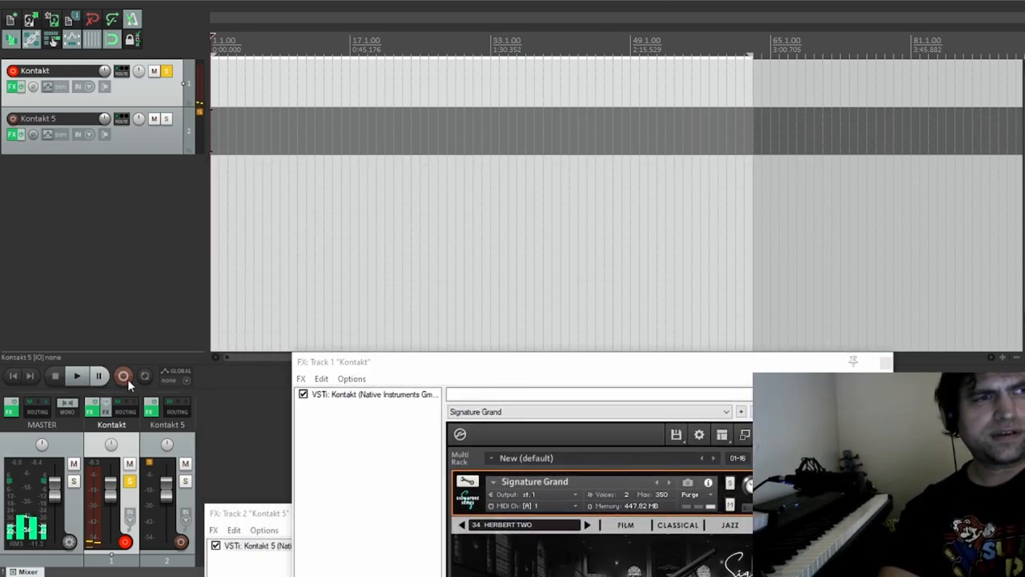
{"action": "left_click", "coordinate": [77, 375]}
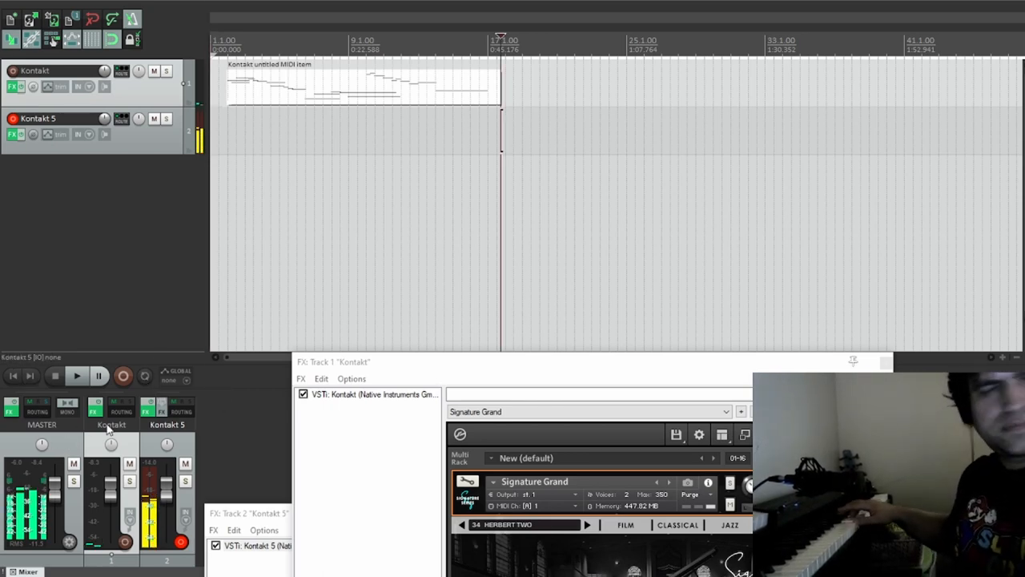
{"action": "mouse_move", "coordinate": [111, 436]}
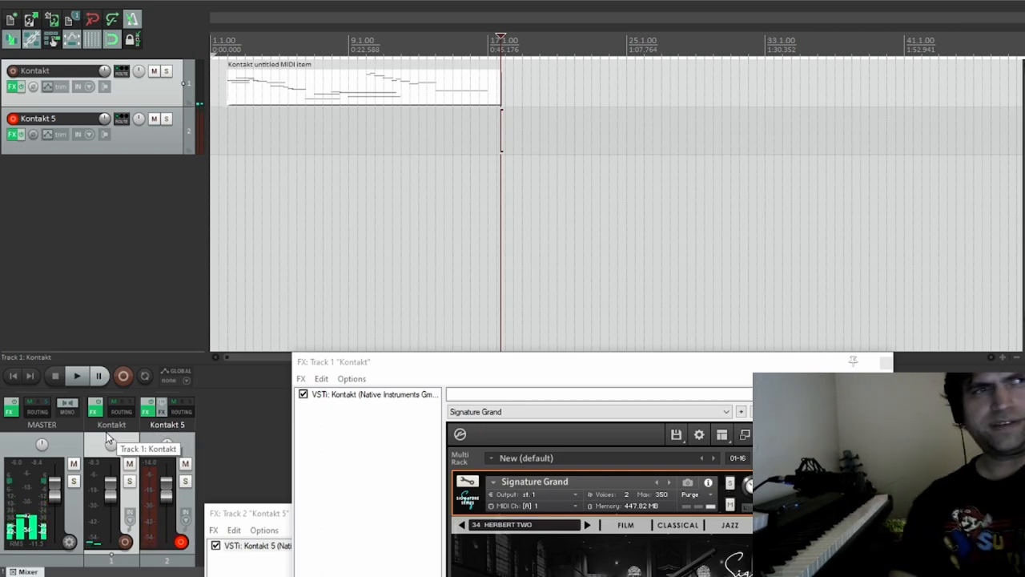
Return the transport's play position to the project start.
{"action": "left_click", "coordinate": [15, 375]}
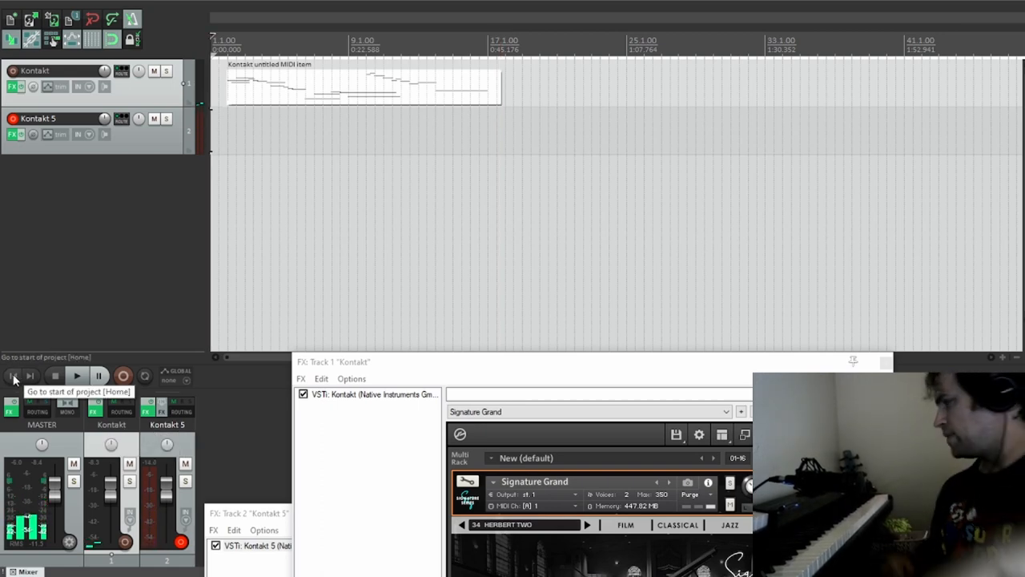
{"action": "left_click", "coordinate": [77, 374]}
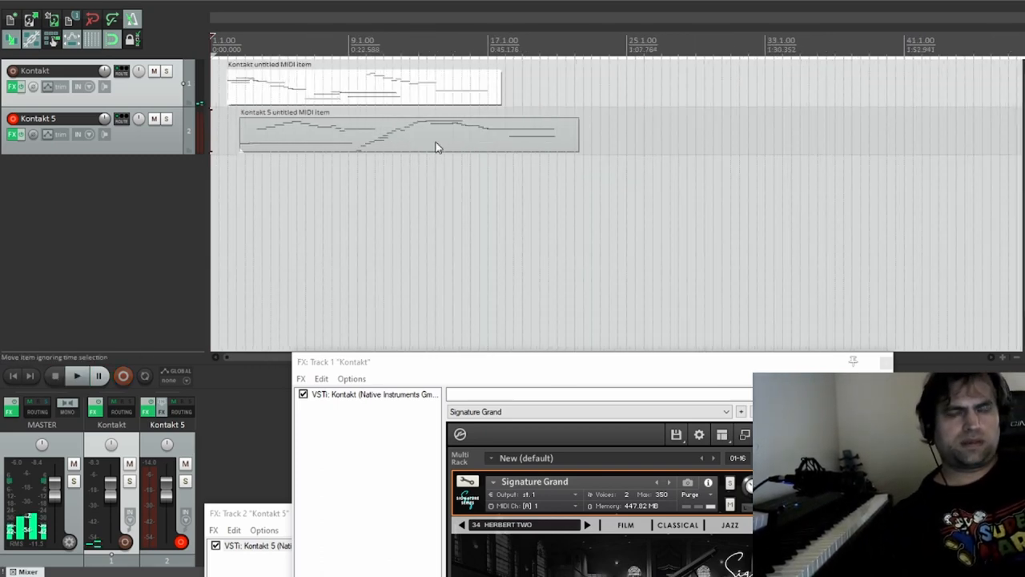
{"action": "mouse_move", "coordinate": [451, 139]}
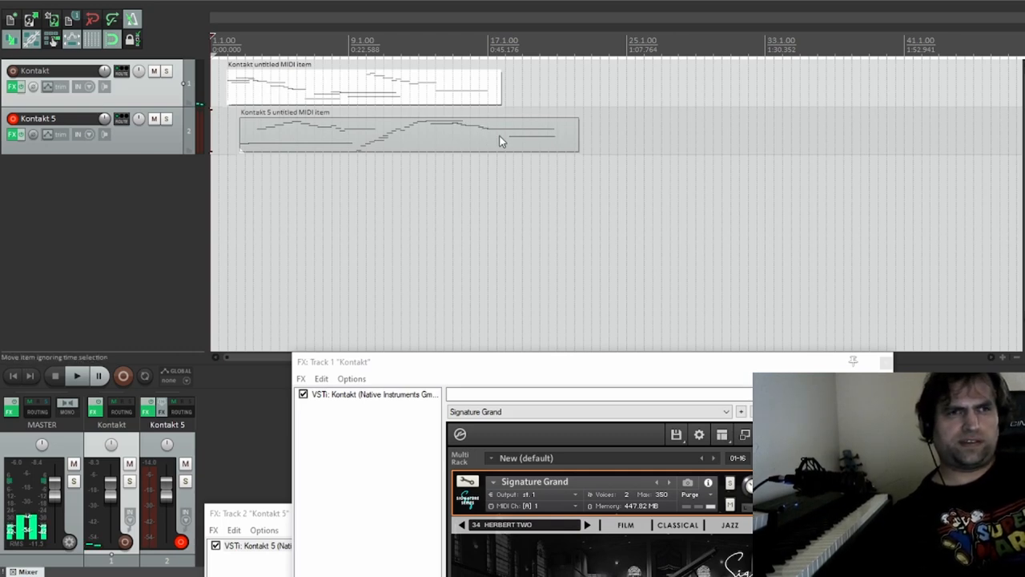
{"action": "mouse_move", "coordinate": [474, 134]}
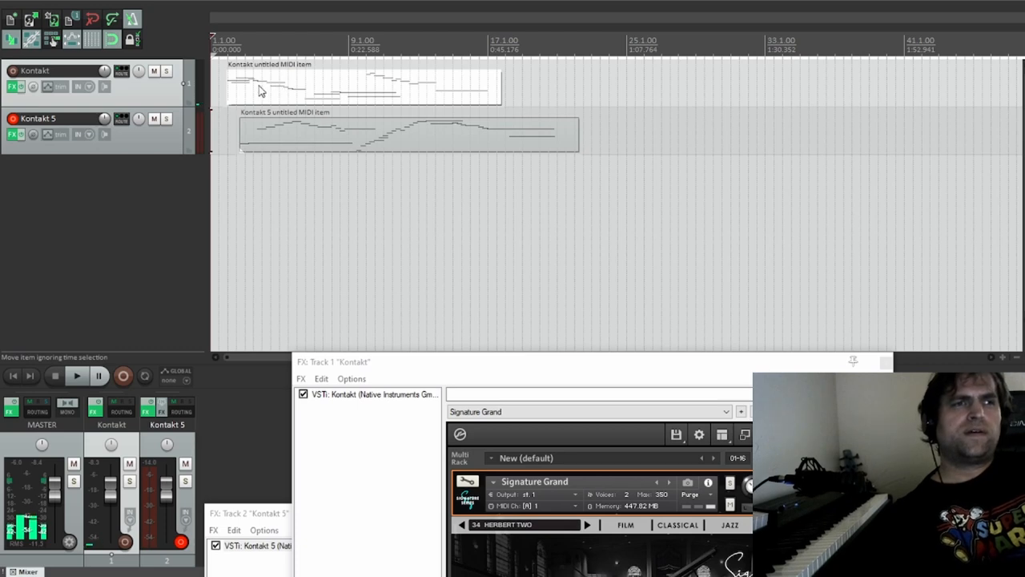
Slide the Kontakt 5 MIDI item left so it starts at bar 1.1.
{"action": "left_click_drag", "start_coordinate": [265, 88], "coordinate": [256, 88]}
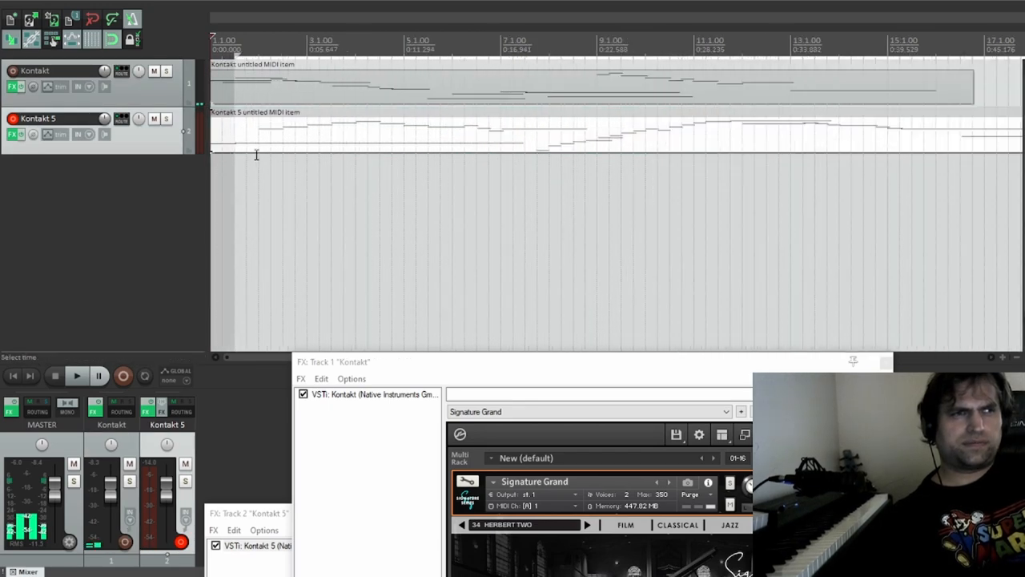
{"action": "mouse_move", "coordinate": [294, 156]}
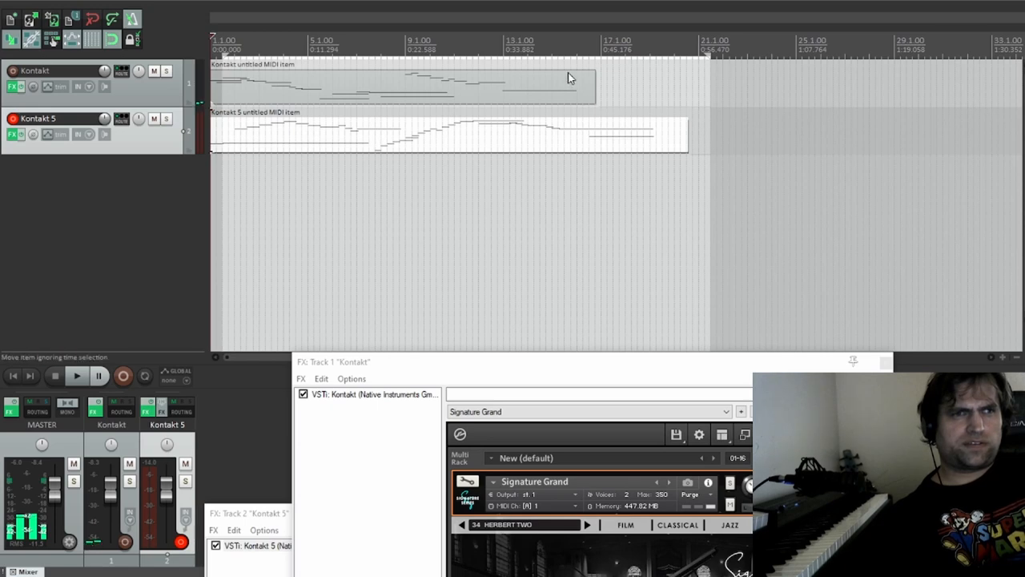
Glue the Kontakt MIDI item within the time selection into one ~20-bar item.
{"action": "right_click", "coordinate": [569, 76]}
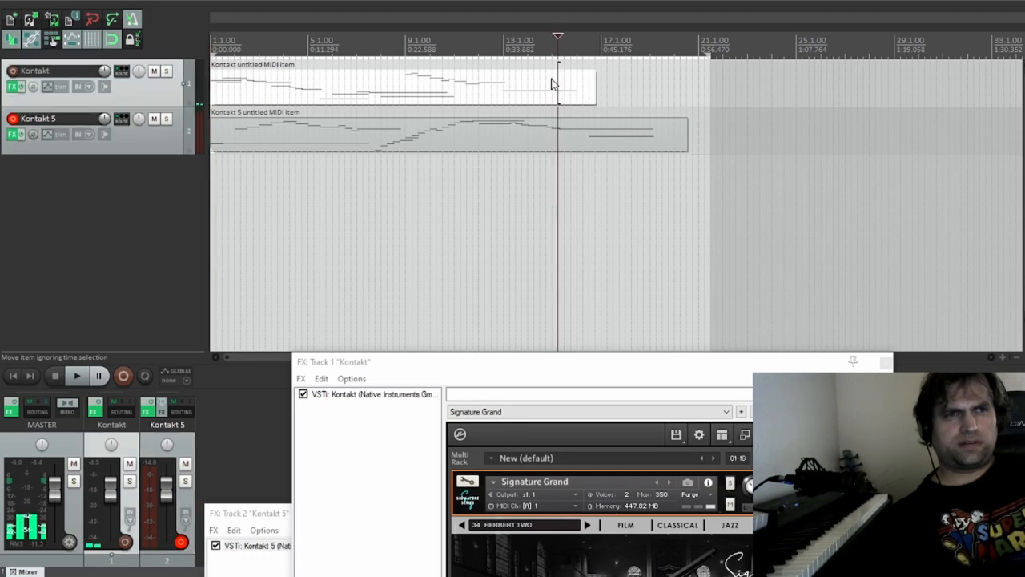
{"action": "right_click", "coordinate": [553, 84]}
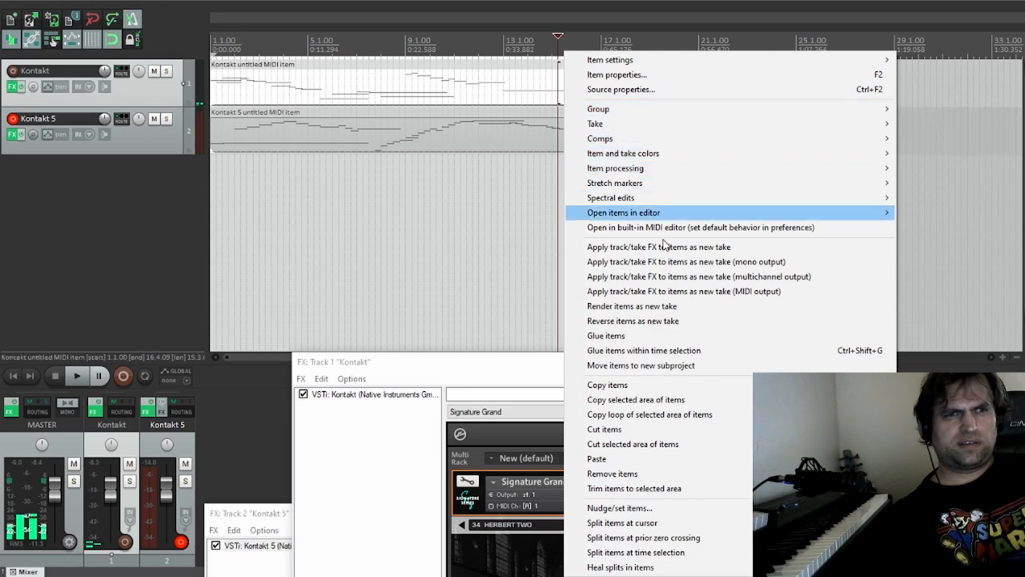
{"action": "mouse_move", "coordinate": [643, 349]}
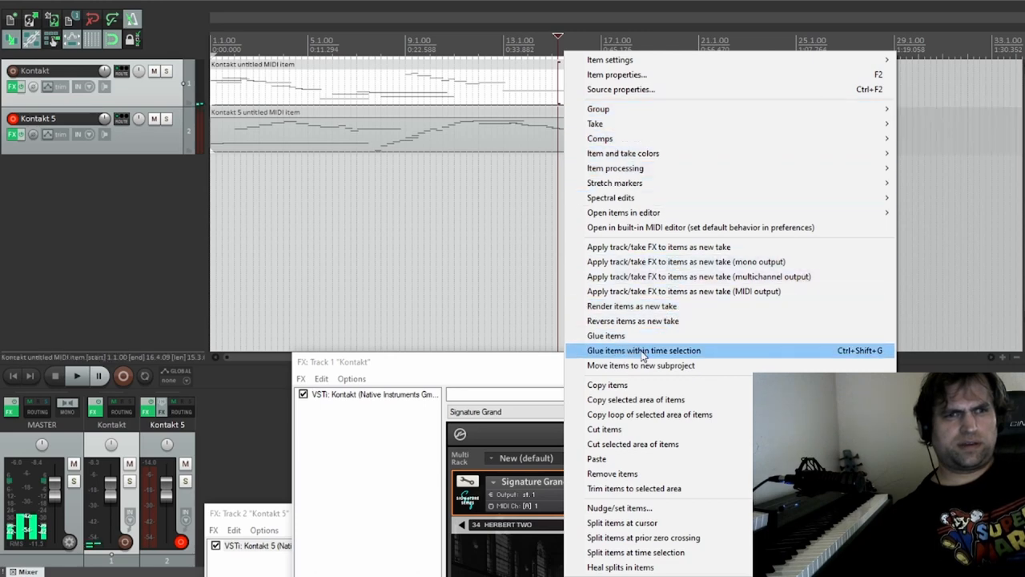
{"action": "left_click", "coordinate": [644, 349]}
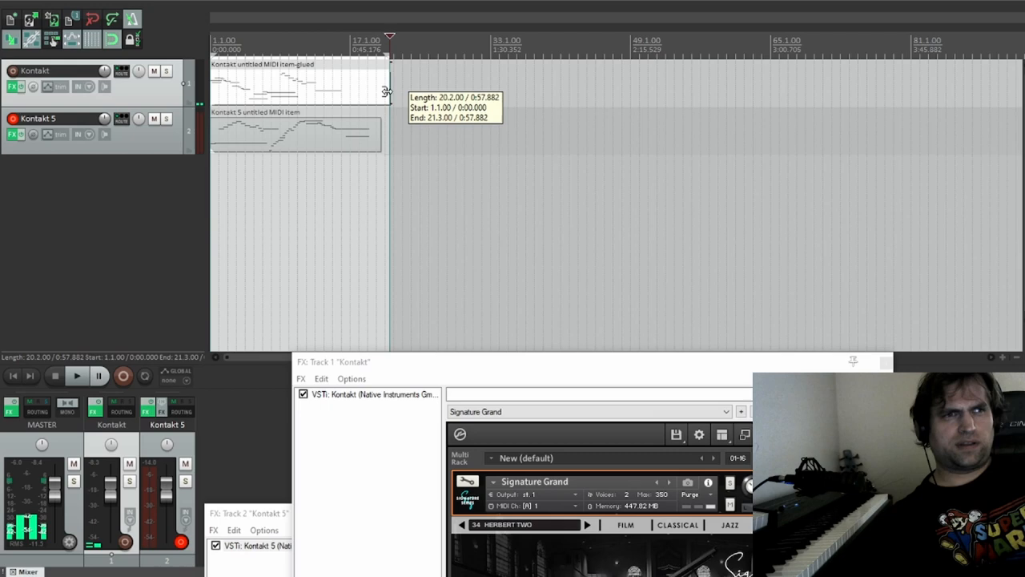
Glue the Kontakt loop into one item and stretch its right edge toward bar 36.
{"action": "left_click_drag", "start_coordinate": [388, 90], "coordinate": [497, 90]}
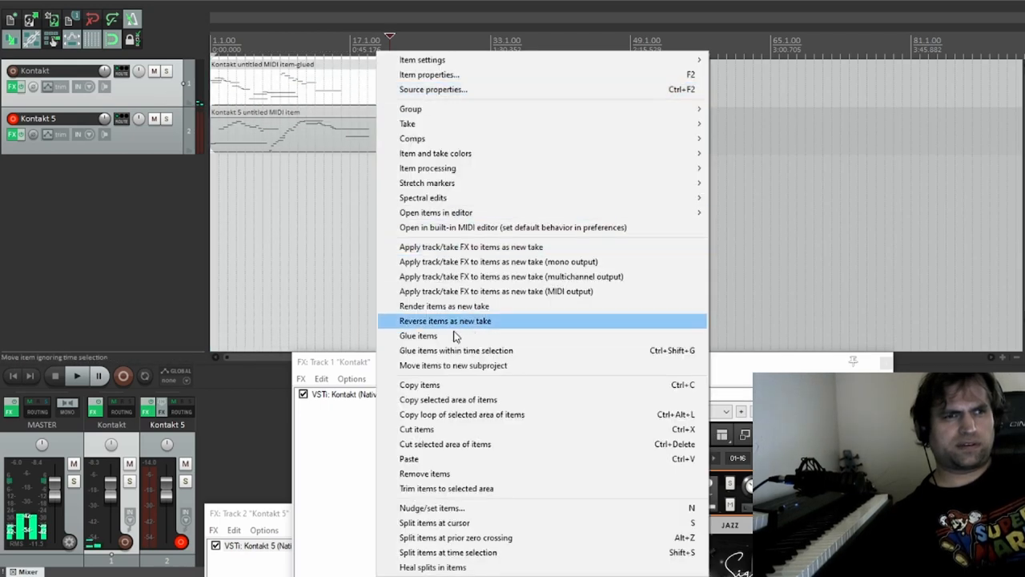
{"action": "left_click", "coordinate": [418, 337]}
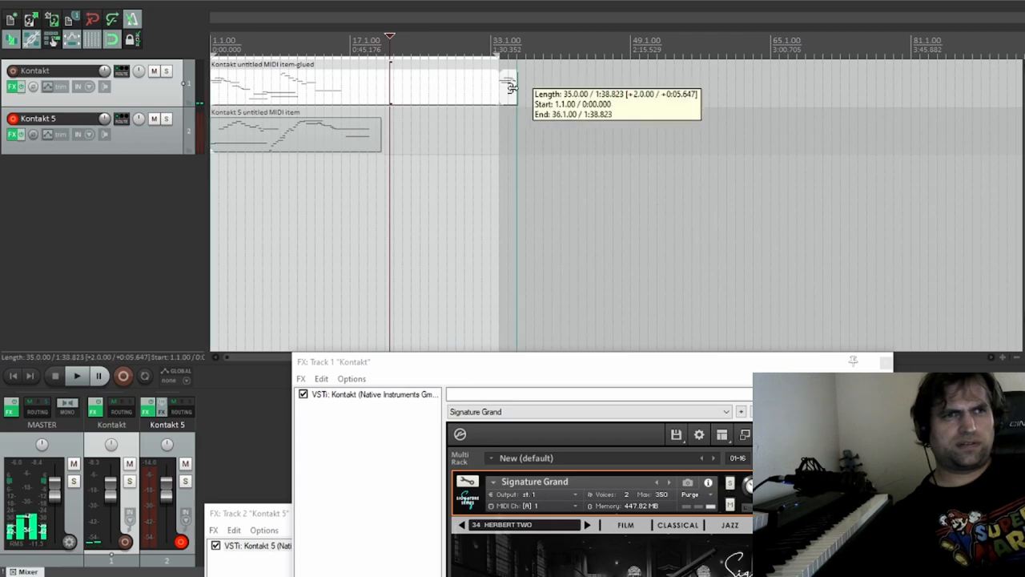
{"action": "left_click_drag", "start_coordinate": [510, 86], "coordinate": [496, 97]}
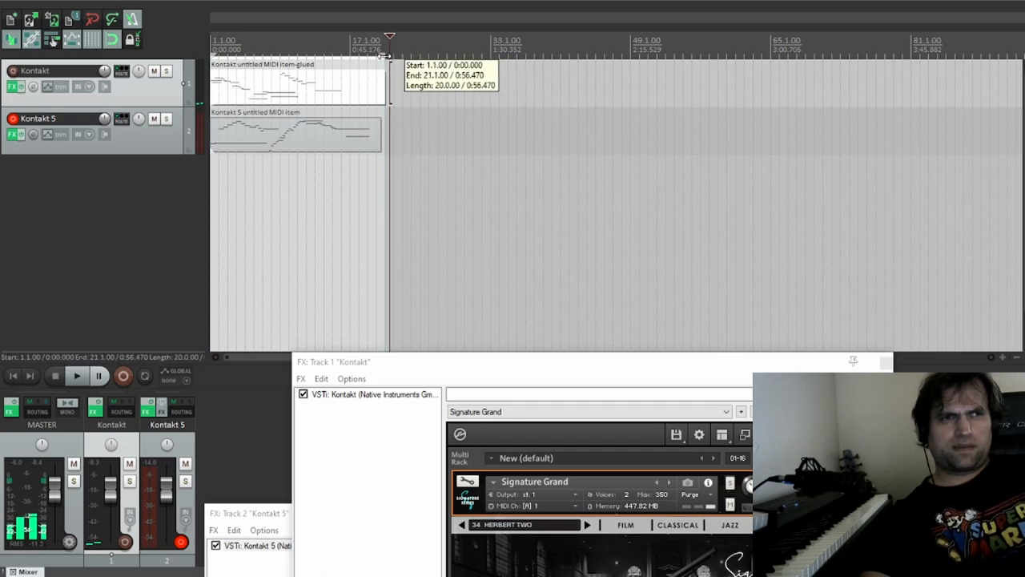
Glue the loop within the time selection again and adjust its edge to end at bar 21.
{"action": "right_click", "coordinate": [296, 88]}
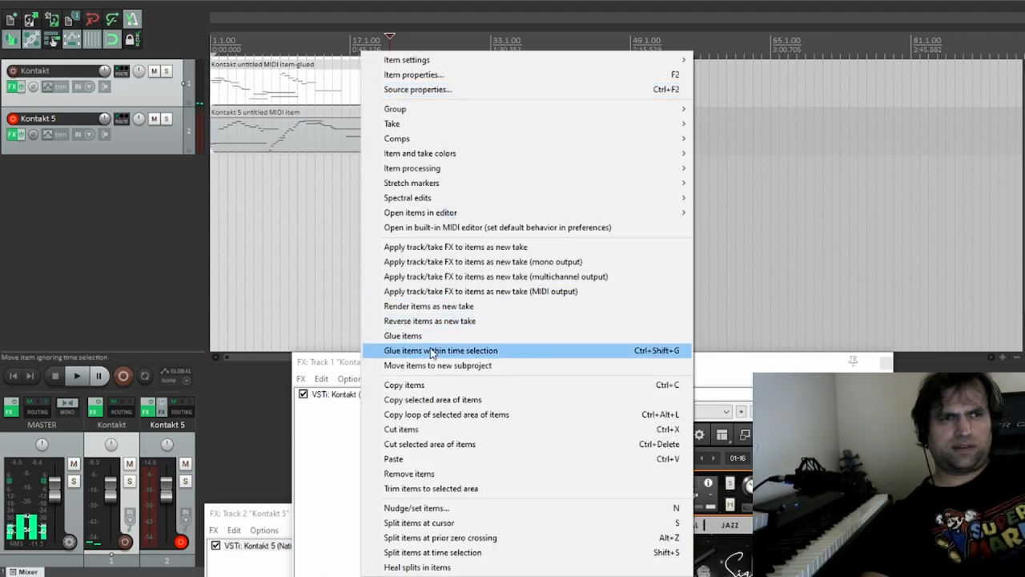
{"action": "left_click", "coordinate": [441, 350]}
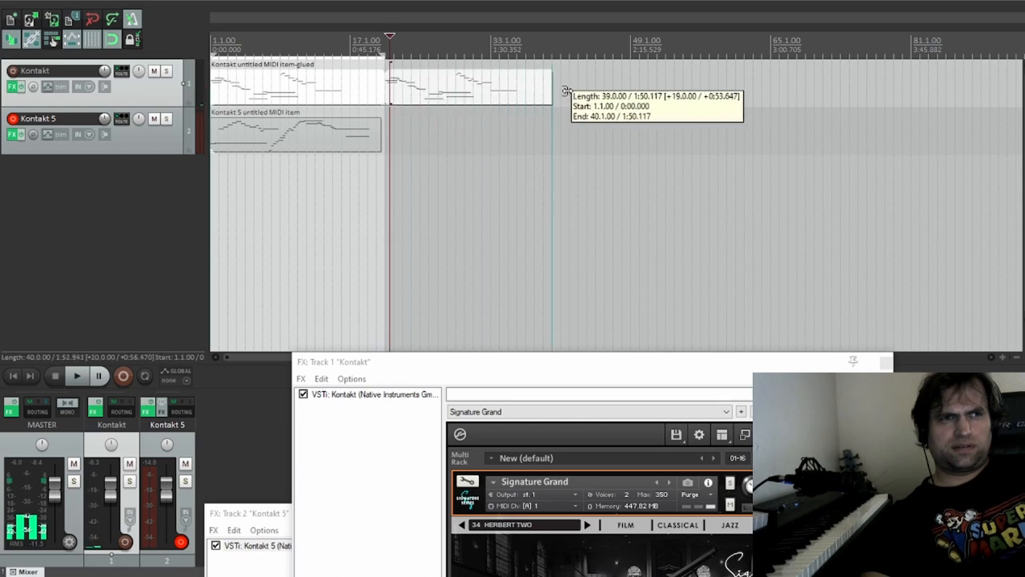
{"action": "left_click_drag", "start_coordinate": [553, 91], "coordinate": [388, 91]}
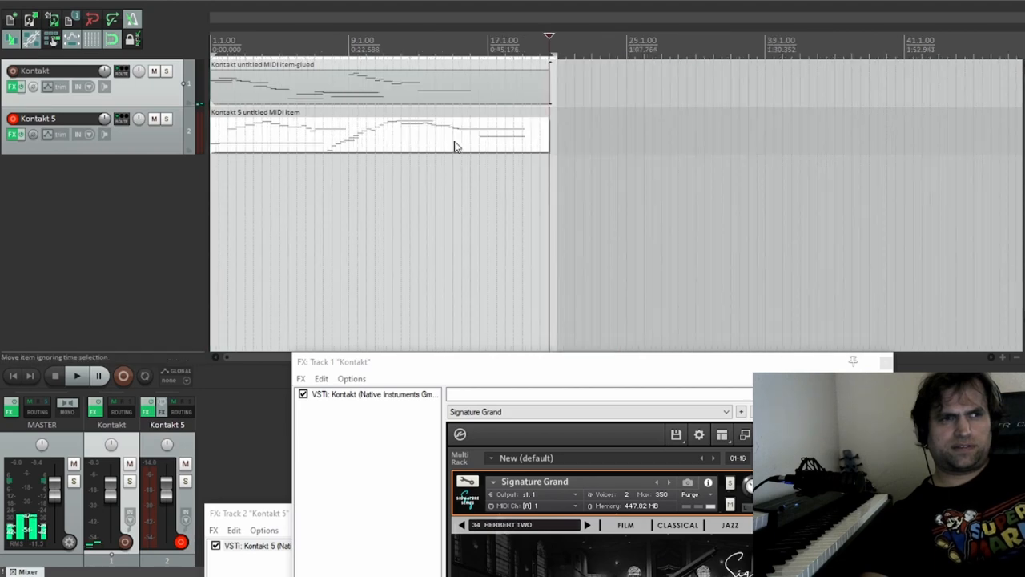
{"action": "mouse_move", "coordinate": [474, 132]}
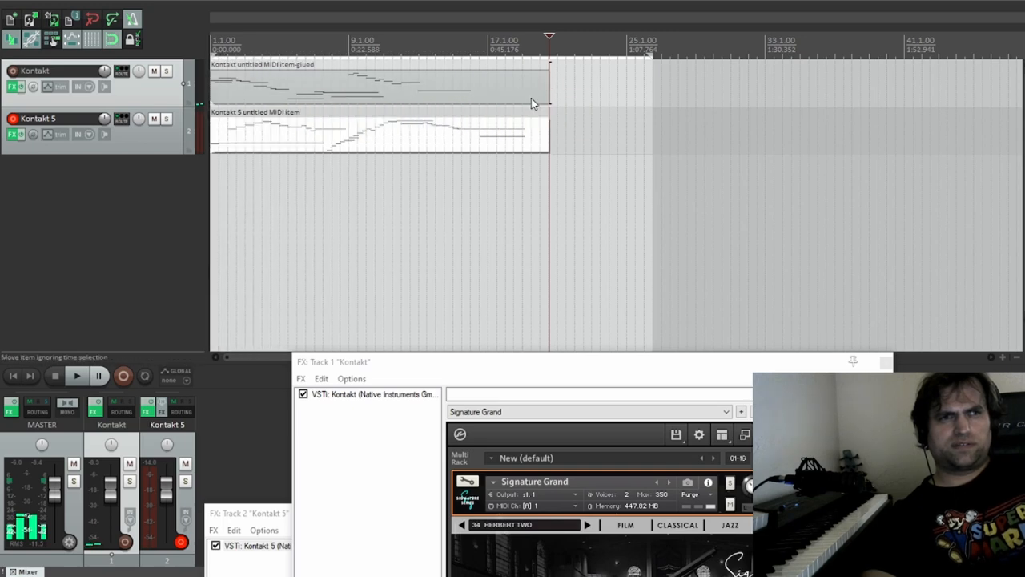
Glue the Kontakt 5 loop into one item and shift it to start slightly later.
{"action": "right_click", "coordinate": [532, 104]}
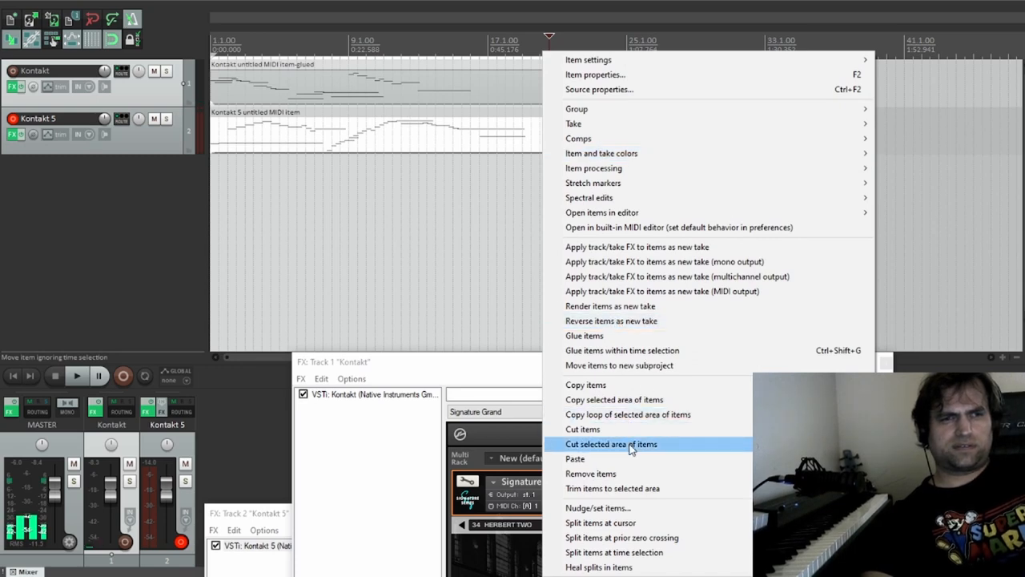
{"action": "mouse_move", "coordinate": [617, 346]}
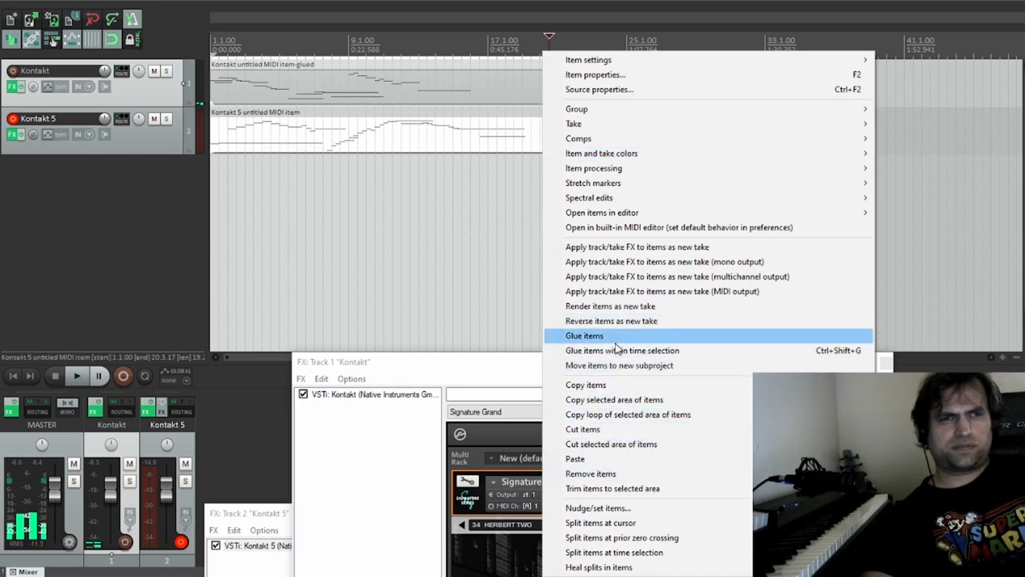
{"action": "left_click", "coordinate": [585, 335]}
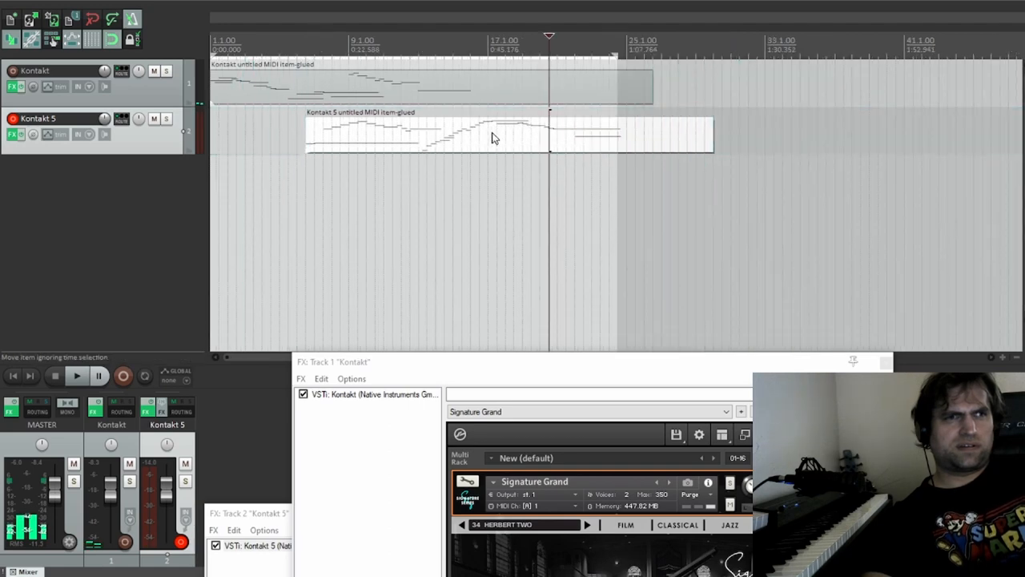
{"action": "left_click_drag", "start_coordinate": [493, 136], "coordinate": [577, 157]}
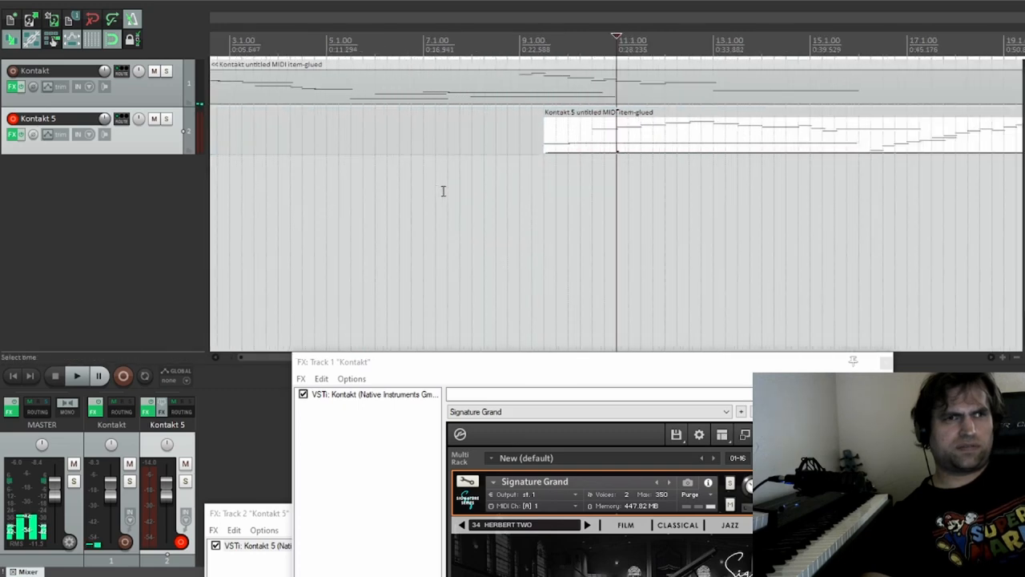
{"action": "left_click_drag", "start_coordinate": [561, 131], "coordinate": [628, 148]}
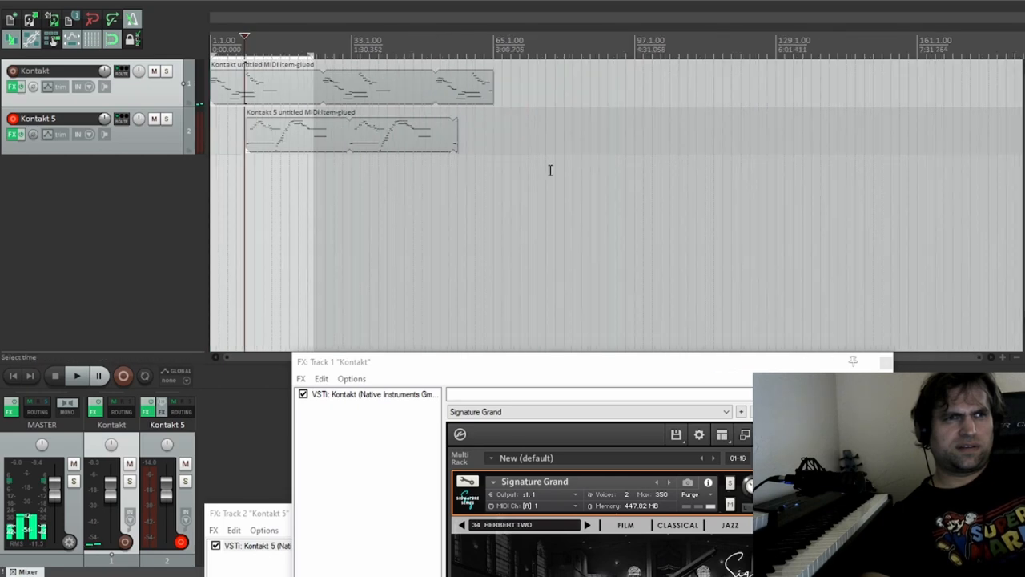
Stretch both glued loops' right edges out so they end together at bar 233.
{"action": "left_click_drag", "start_coordinate": [457, 136], "coordinate": [561, 136]}
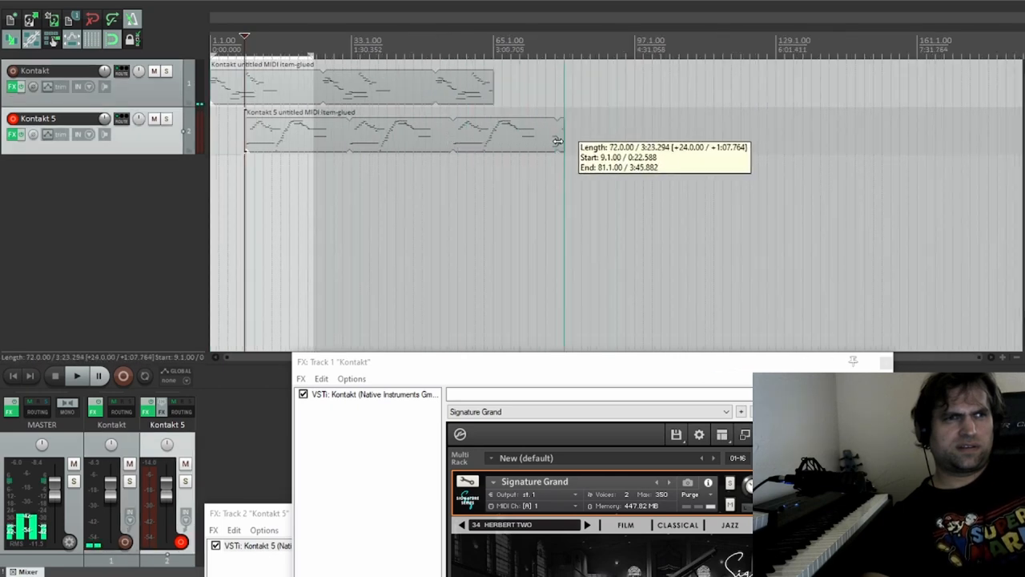
{"action": "left_click_drag", "start_coordinate": [555, 141], "coordinate": [809, 136]}
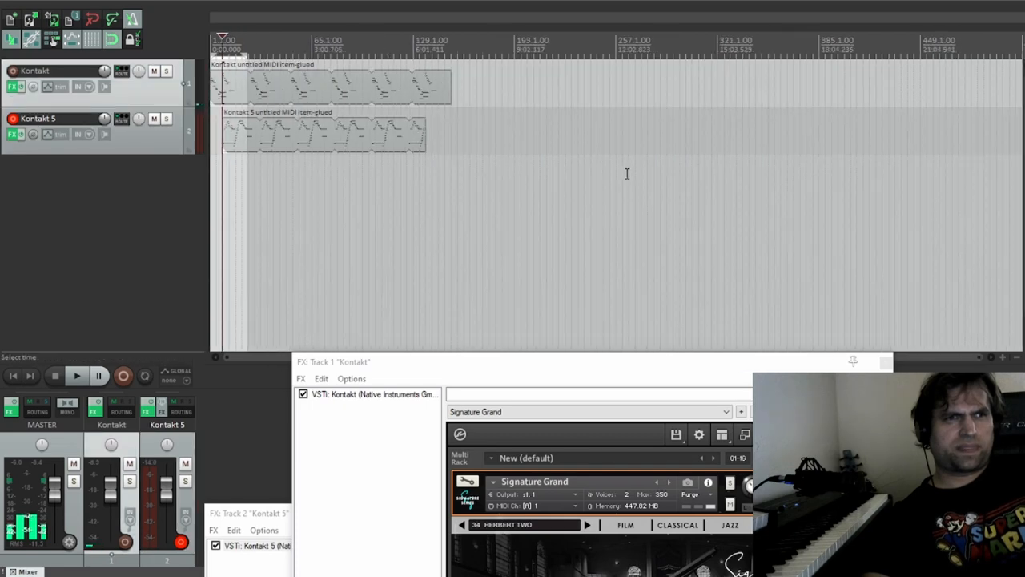
{"action": "left_click_drag", "start_coordinate": [448, 88], "coordinate": [665, 92]}
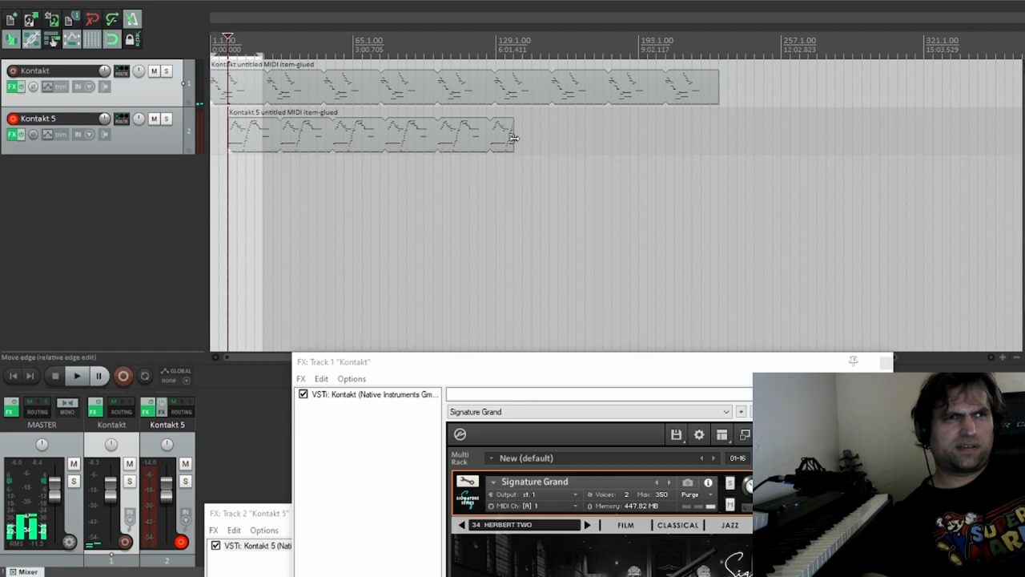
{"action": "left_click_drag", "start_coordinate": [513, 136], "coordinate": [665, 141]}
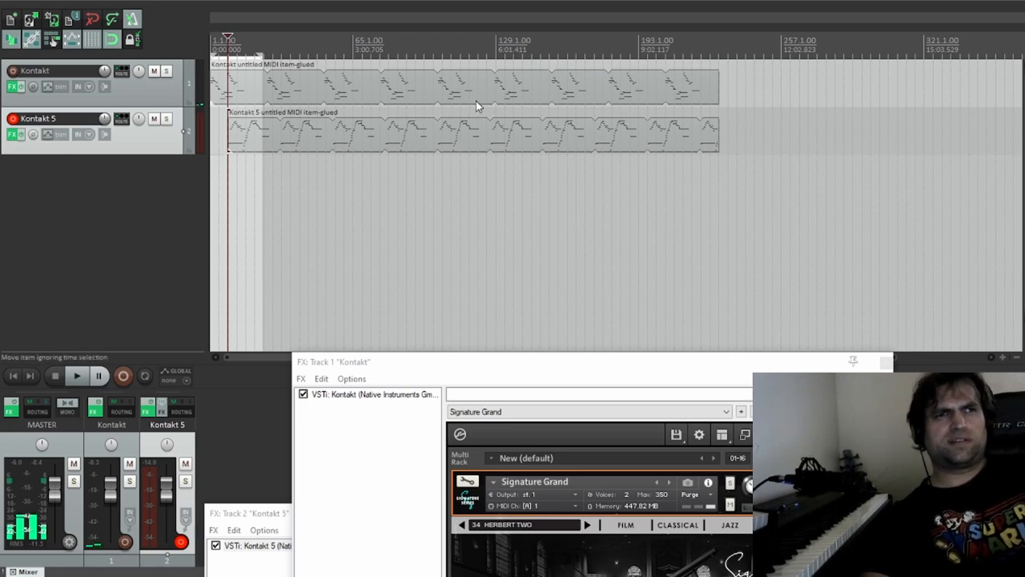
{"action": "mouse_move", "coordinate": [633, 104]}
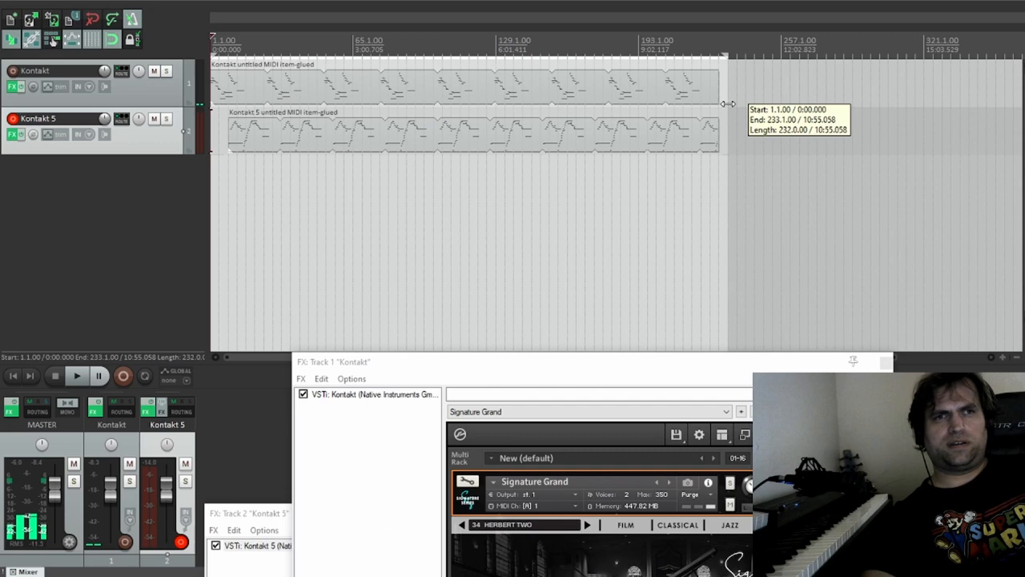
{"action": "left_click_drag", "start_coordinate": [724, 103], "coordinate": [718, 99]}
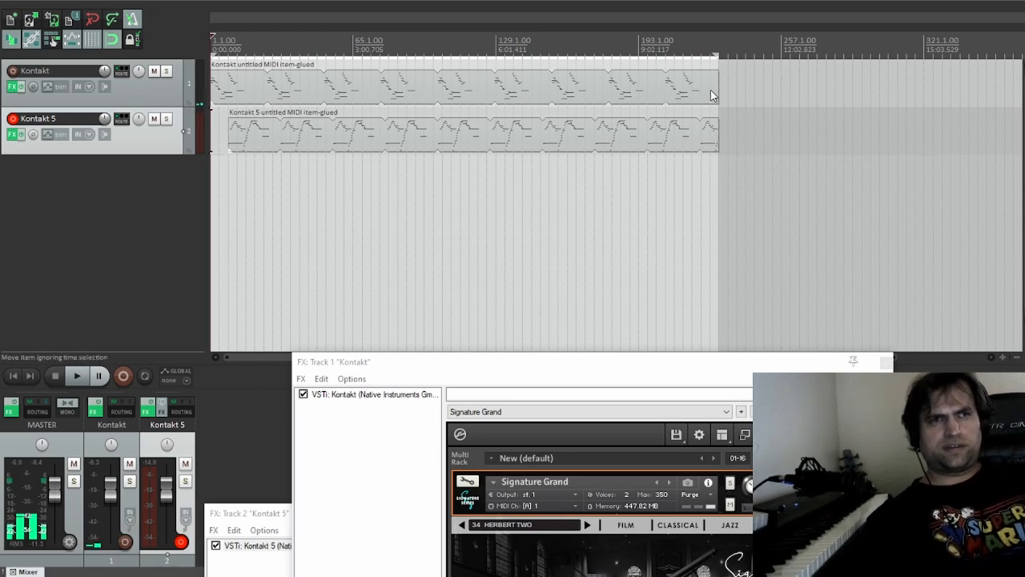
{"action": "mouse_move", "coordinate": [641, 94]}
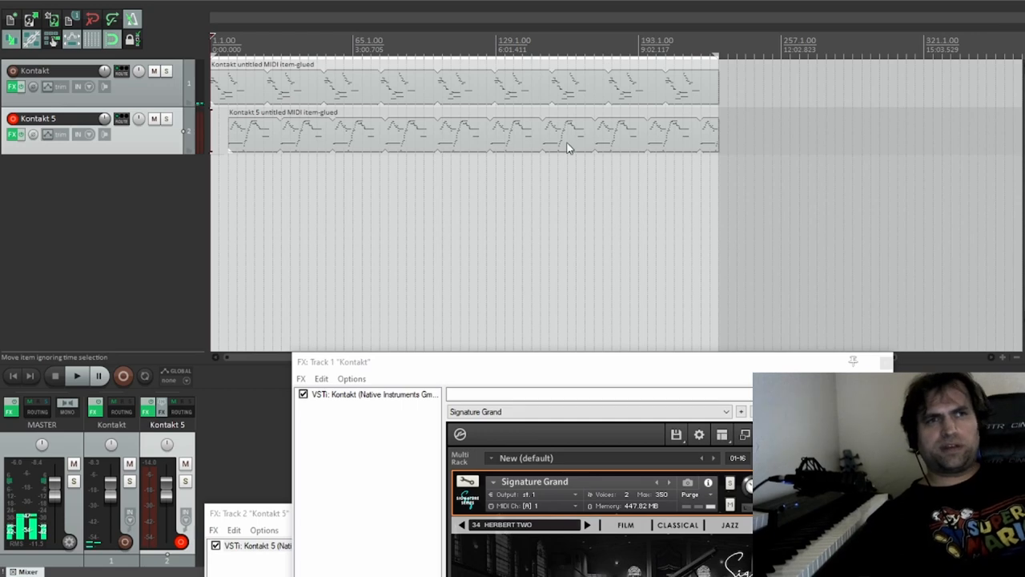
{"action": "mouse_move", "coordinate": [638, 147]}
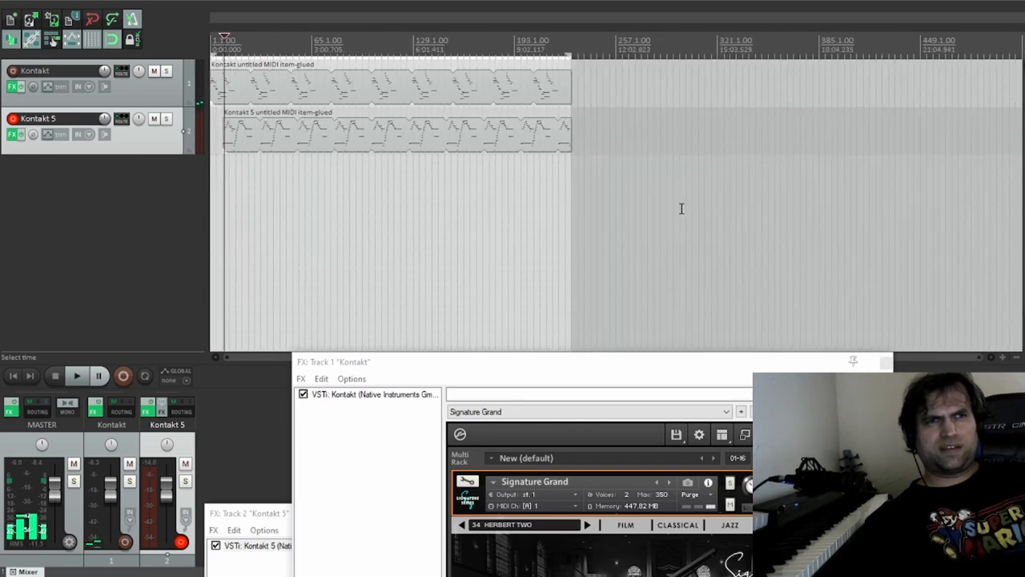
{"action": "mouse_move", "coordinate": [356, 202]}
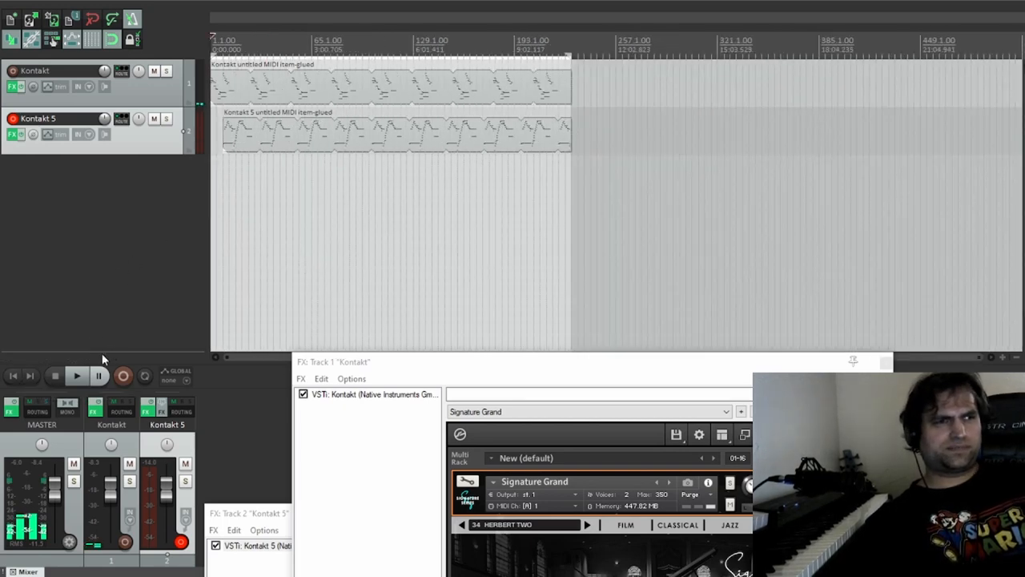
Start playback of the phasing Kontakt piano loops from the beginning of the project.
{"action": "left_click", "coordinate": [77, 375]}
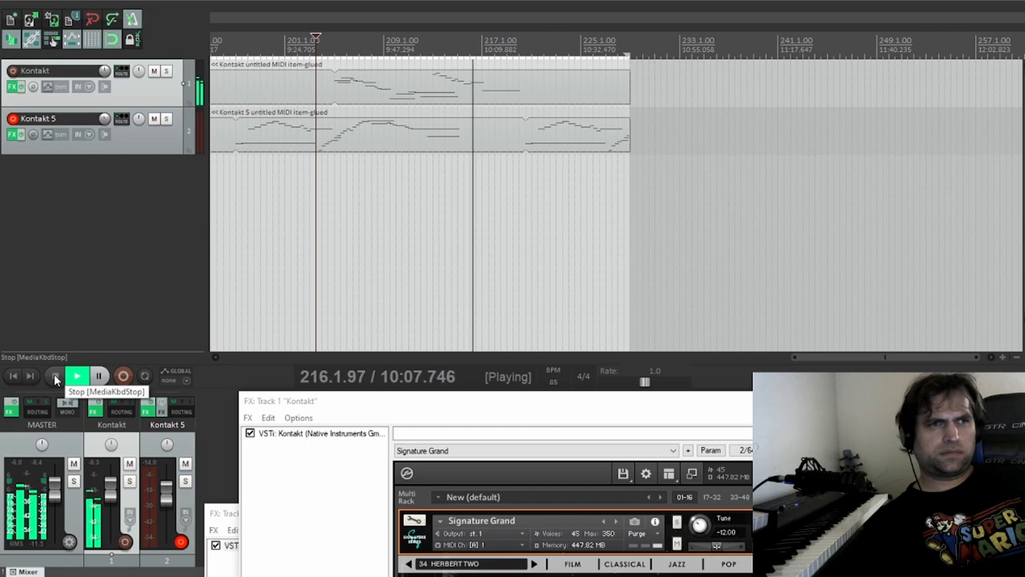
Stop playback with the play position resting around bar 203.
{"action": "left_click", "coordinate": [75, 375]}
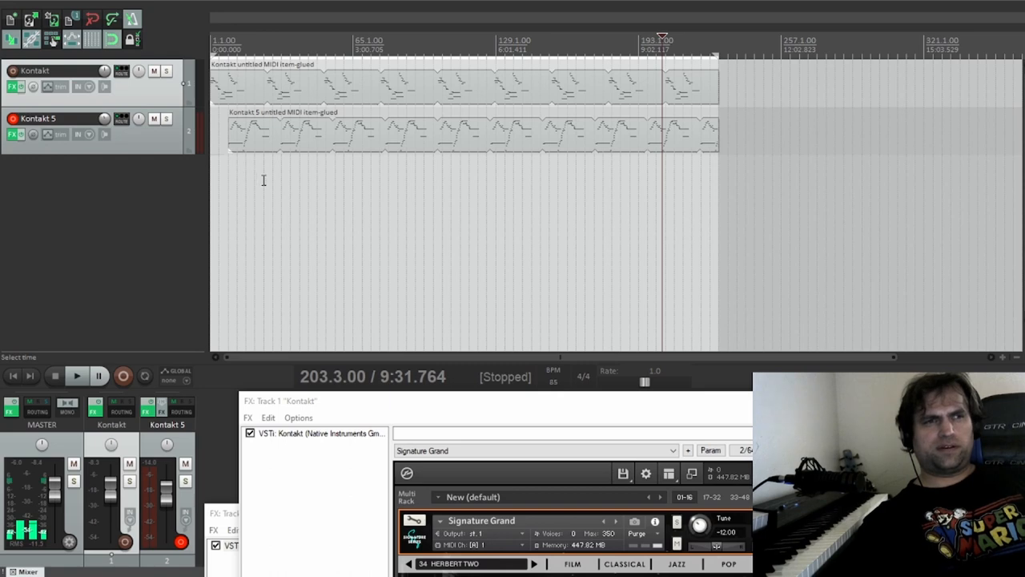
{"action": "mouse_move", "coordinate": [339, 173]}
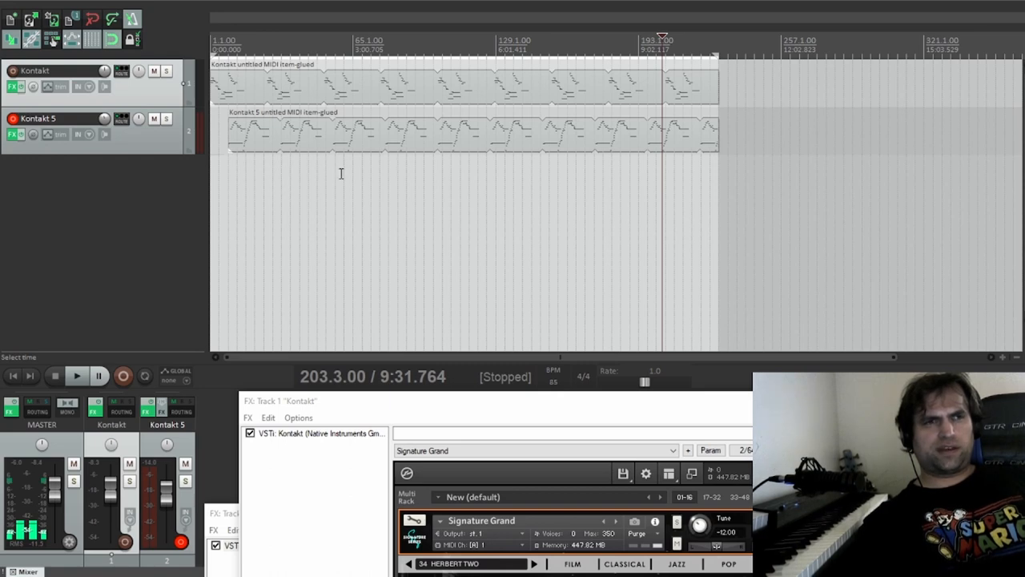
{"action": "mouse_move", "coordinate": [478, 177]}
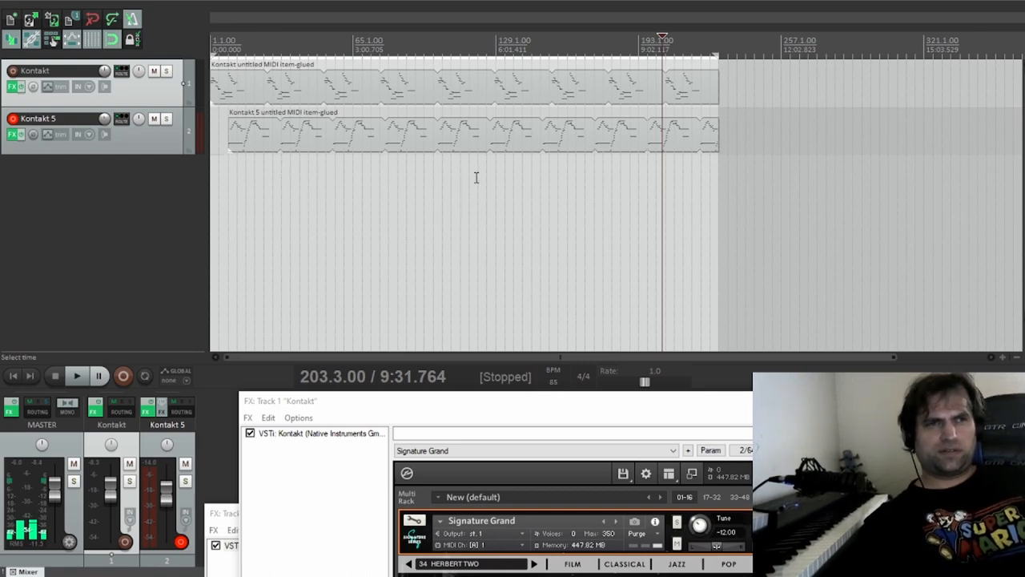